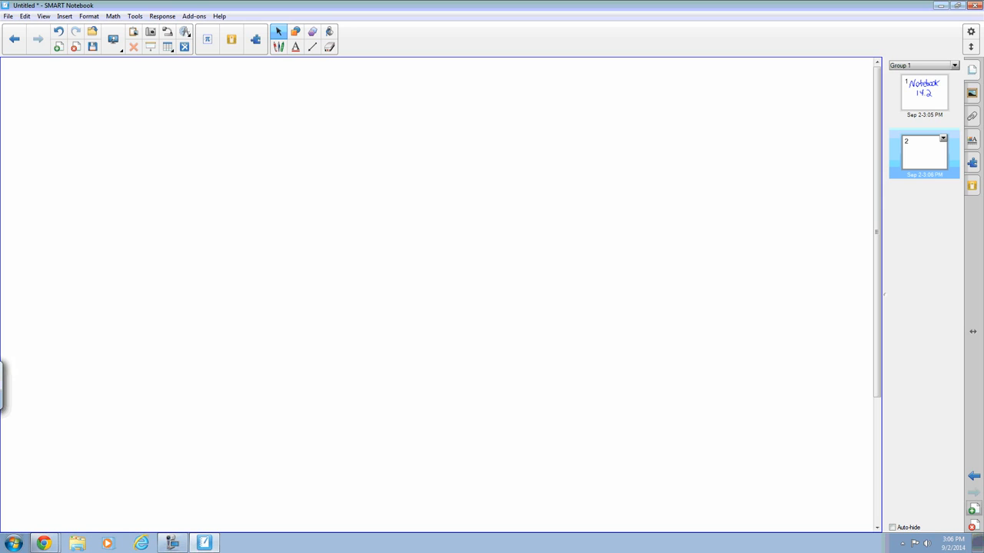
Step: Launch SMART Blocks from Add-ons and handwrite 1, 2 and 3 with the pen
{"action": "left_click", "coordinate": [972, 163]}
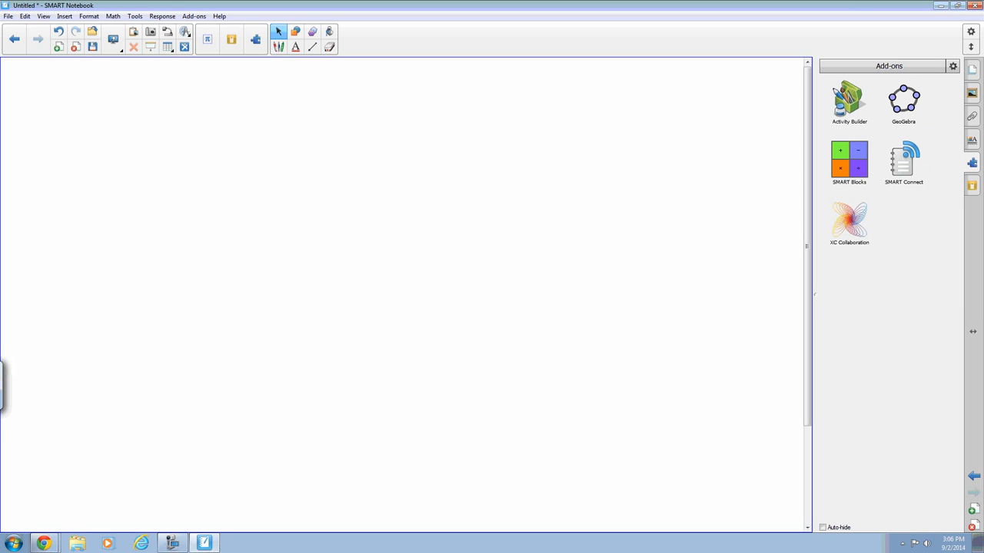
{"action": "left_click", "coordinate": [842, 158]}
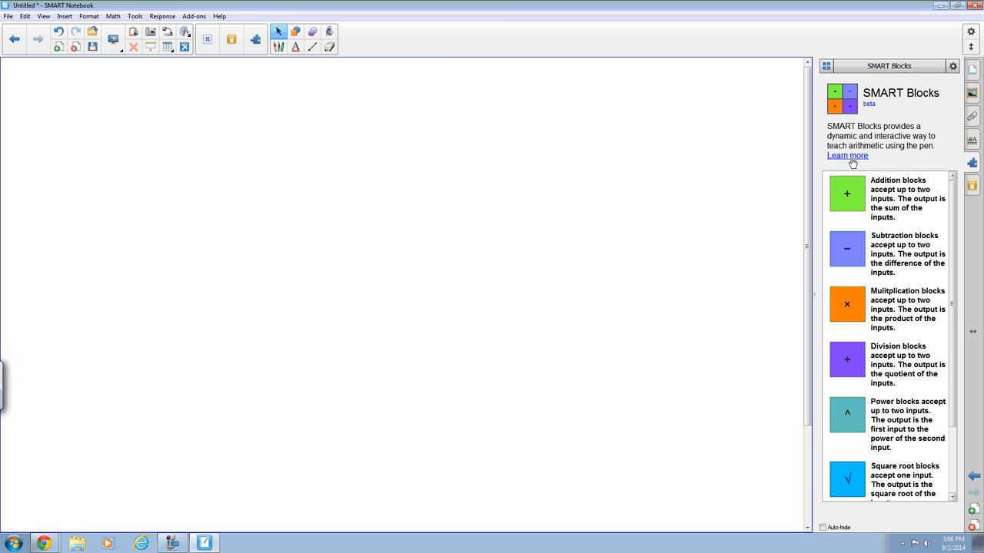
{"action": "left_click", "coordinate": [278, 31]}
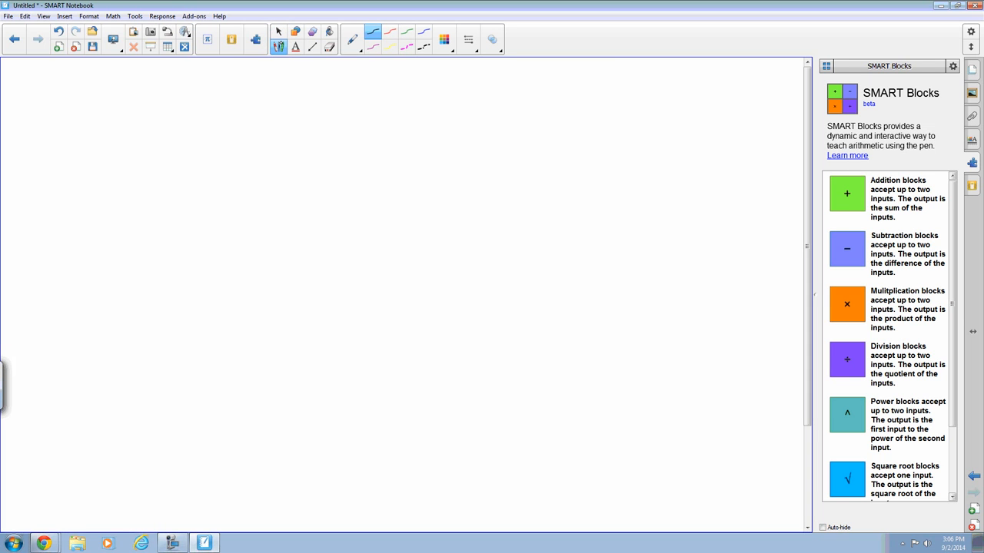
{"action": "left_click_drag", "start_coordinate": [116, 92], "coordinate": [399, 216]}
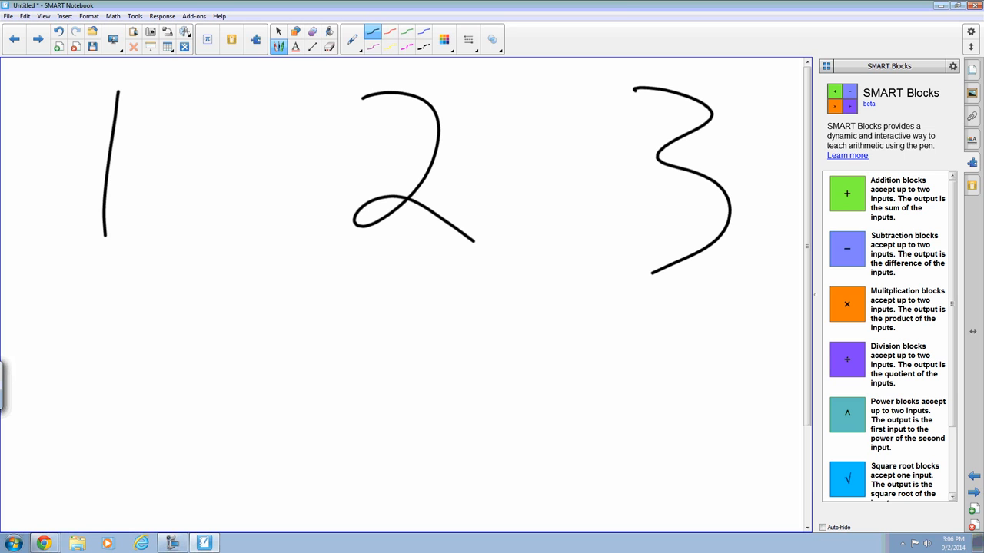
Step: Place an addition block below the handwritten numbers using the select tool
{"action": "left_click", "coordinate": [277, 30]}
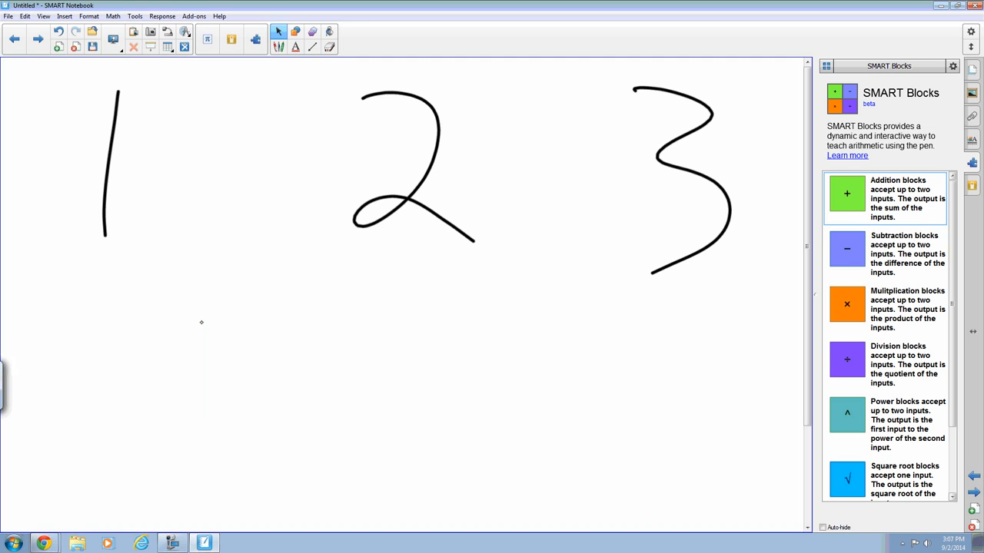
{"action": "left_click_drag", "start_coordinate": [845, 193], "coordinate": [246, 368]}
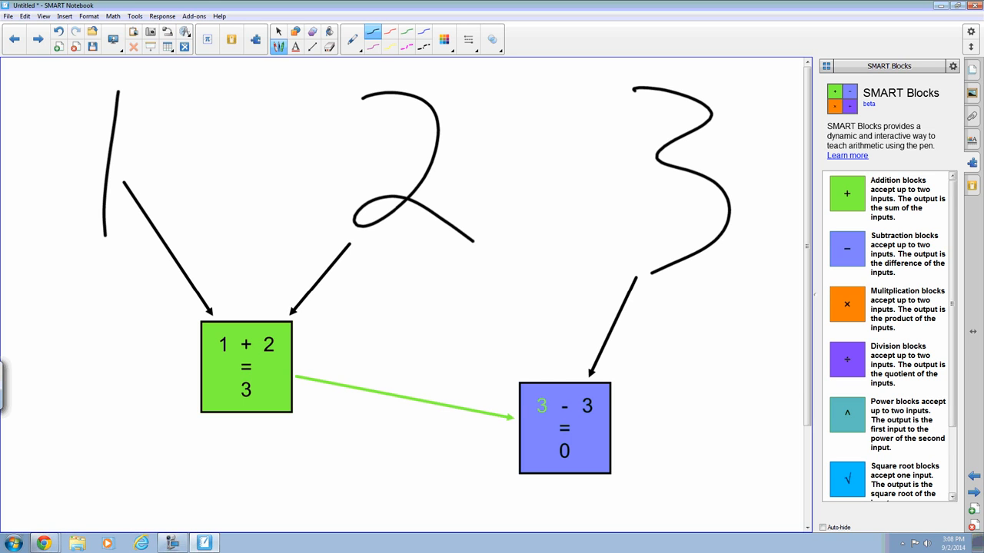
Step: Scroll the SMART Blocks list down to reach the Unknown block
{"action": "scroll", "scroll_direction": "down", "scroll_amount": 3}
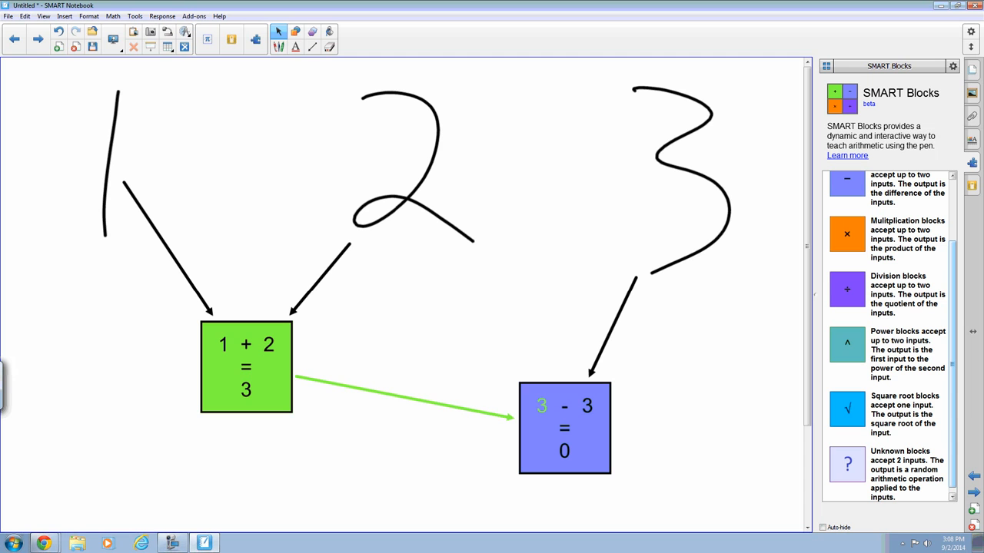
{"action": "scroll", "scroll_direction": "down", "scroll_amount": 3}
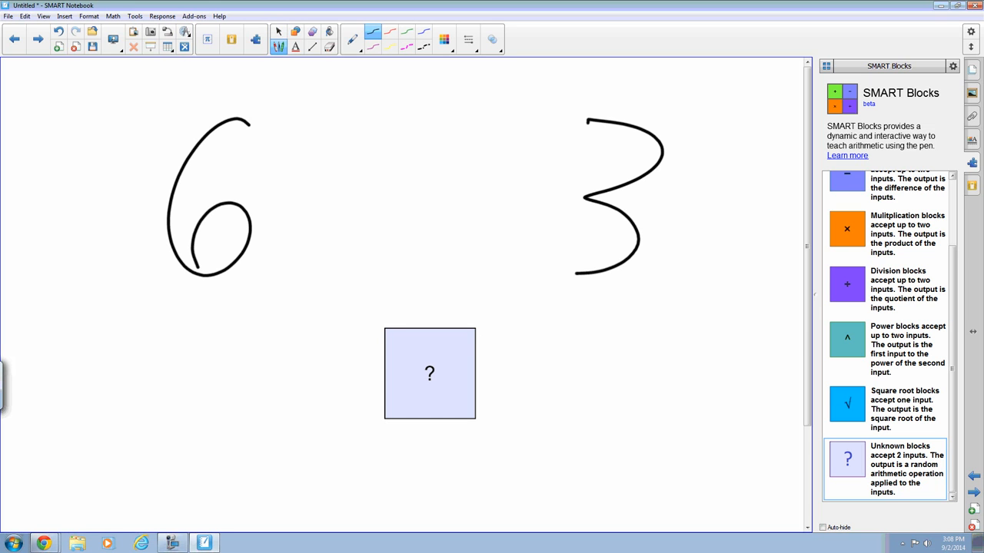
{"action": "left_click_drag", "start_coordinate": [246, 245], "coordinate": [384, 338]}
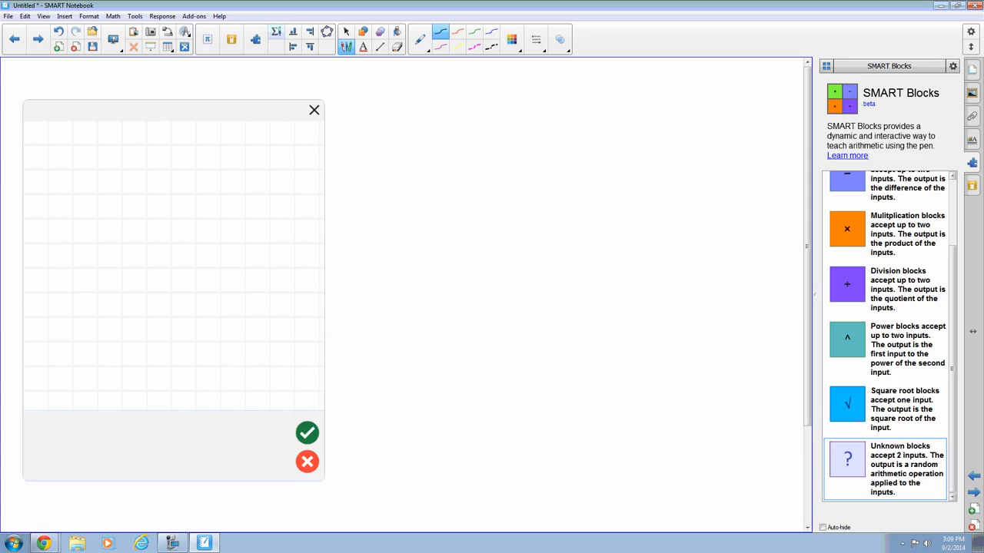
Step: Handwrite 1+2=3 and 1+4=5 in Math Ink and insert the recognized equations
{"action": "left_click_drag", "start_coordinate": [61, 192], "coordinate": [215, 276]}
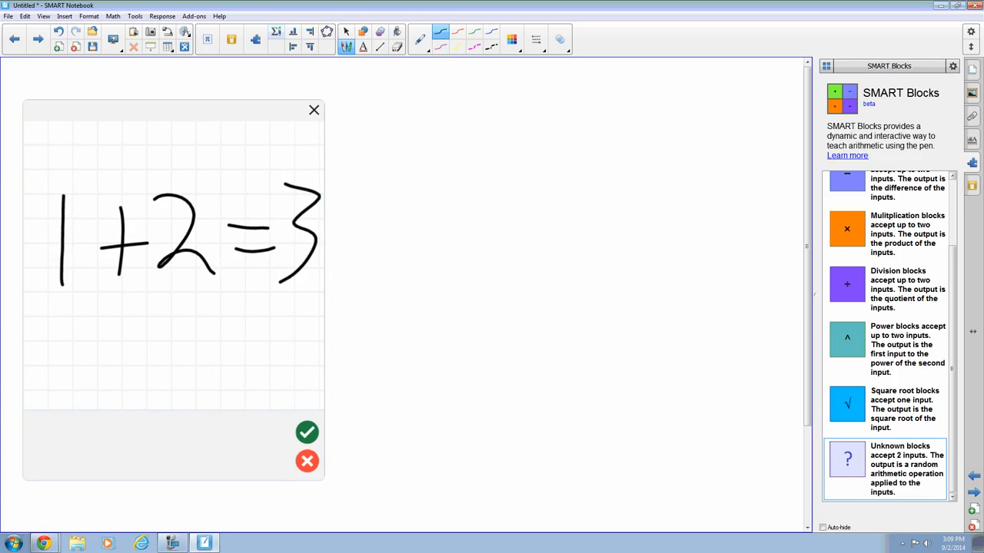
{"action": "left_click", "coordinate": [307, 434]}
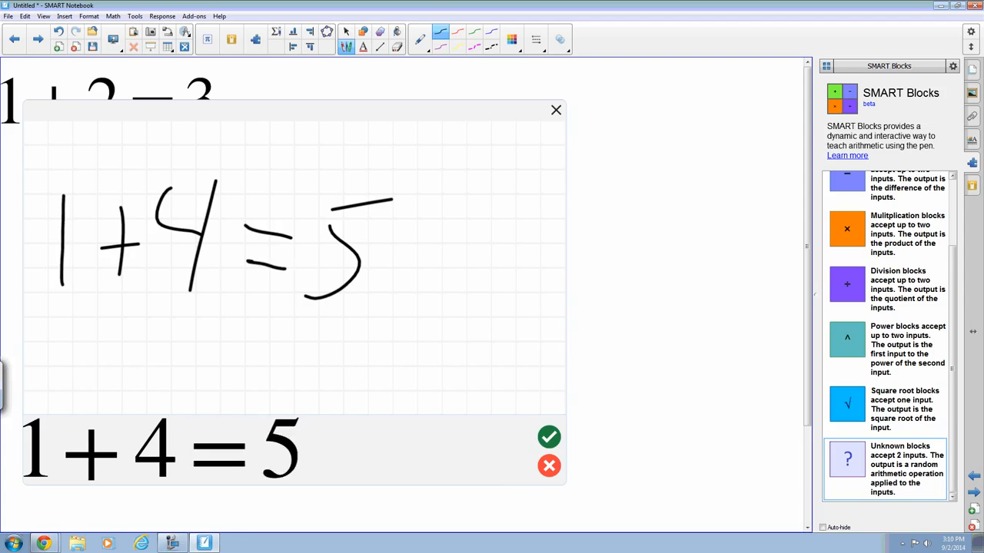
{"action": "left_click", "coordinate": [548, 437]}
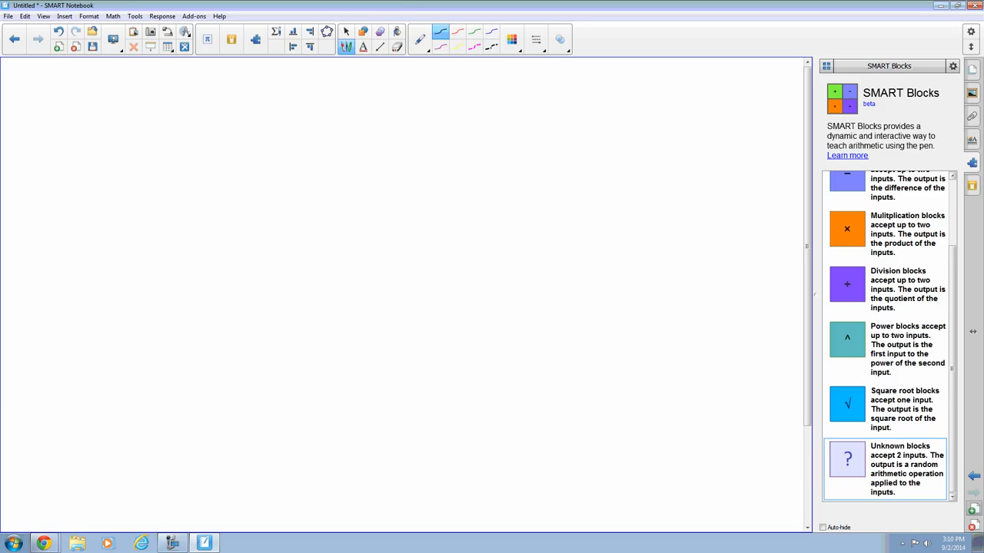
Step: Draw a square shape near the centre of the page
{"action": "left_click", "coordinate": [363, 31]}
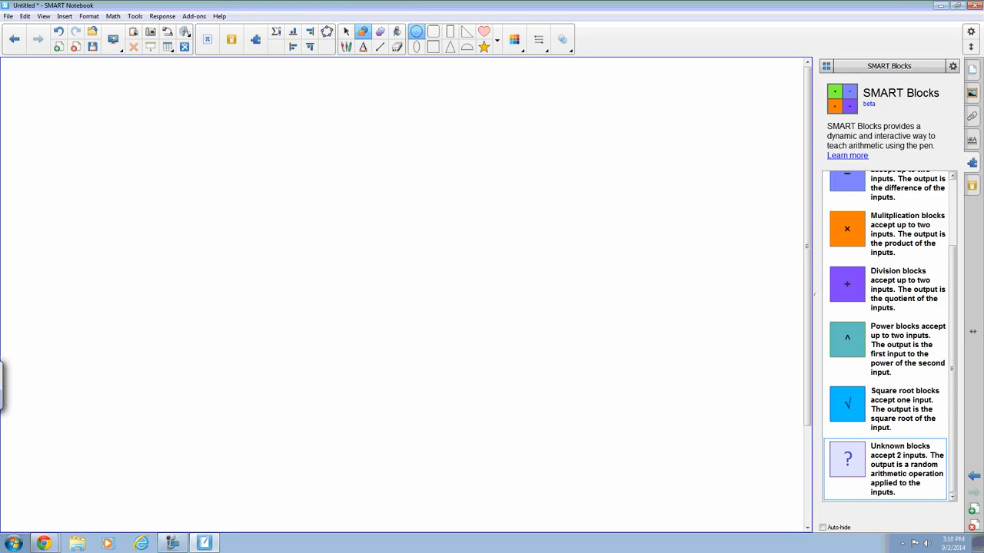
{"action": "left_click", "coordinate": [433, 48]}
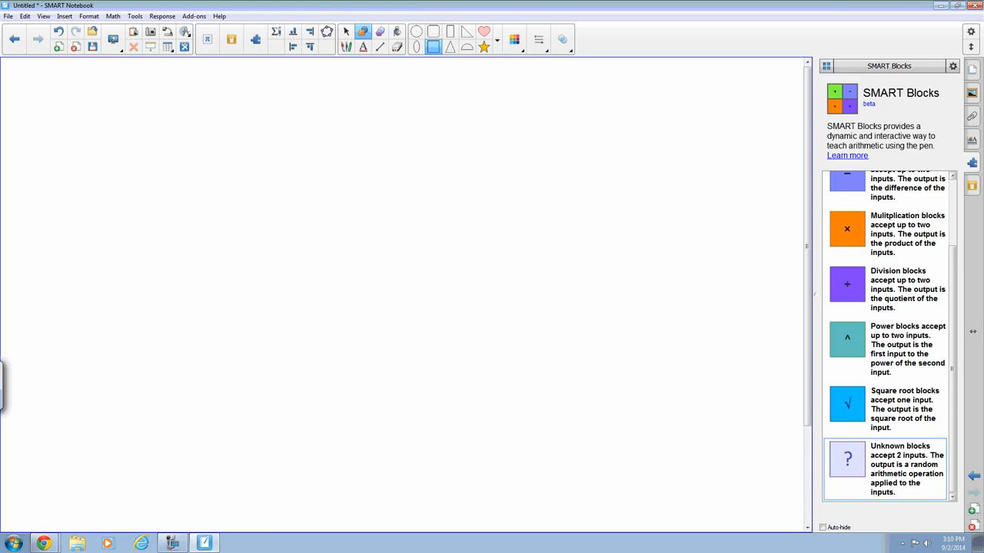
{"action": "left_click_drag", "start_coordinate": [294, 245], "coordinate": [434, 387]}
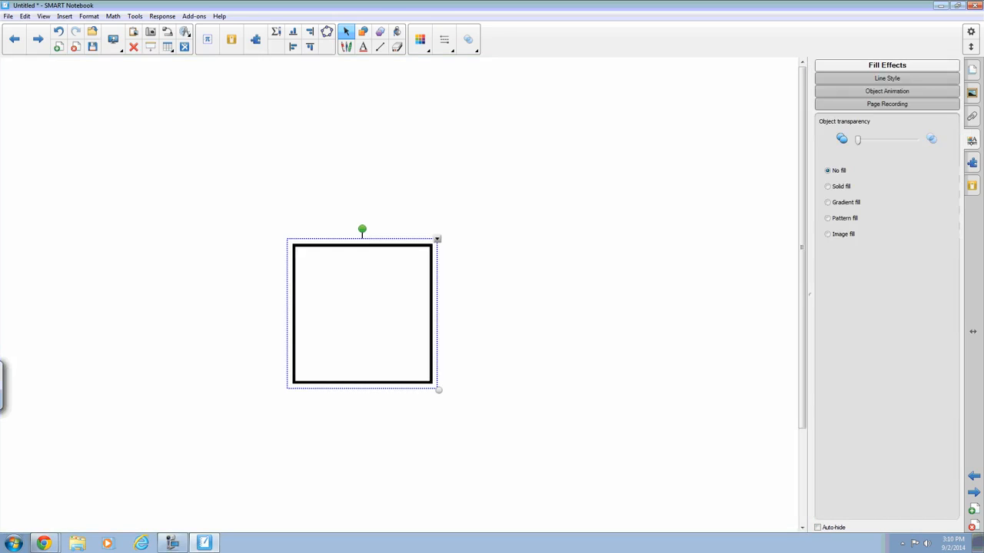
Step: Give the square a Flip around axis animation in Object Animation
{"action": "left_click", "coordinate": [885, 91]}
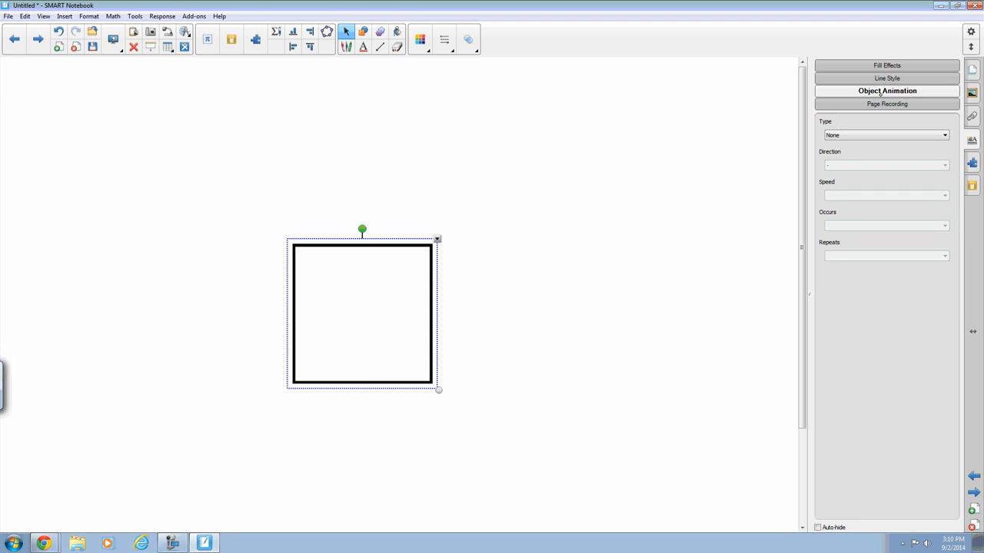
{"action": "left_click", "coordinate": [885, 135]}
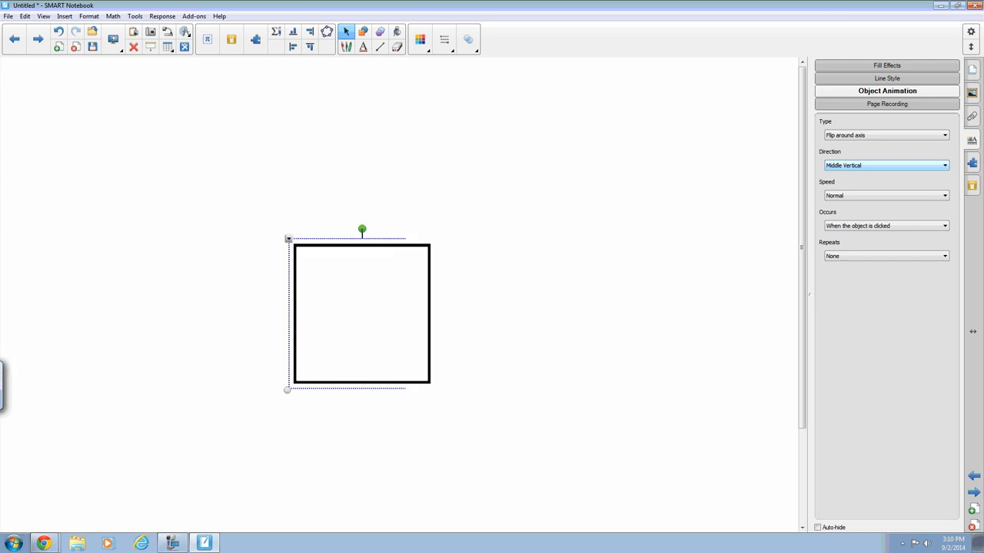
{"action": "left_click", "coordinate": [898, 71]}
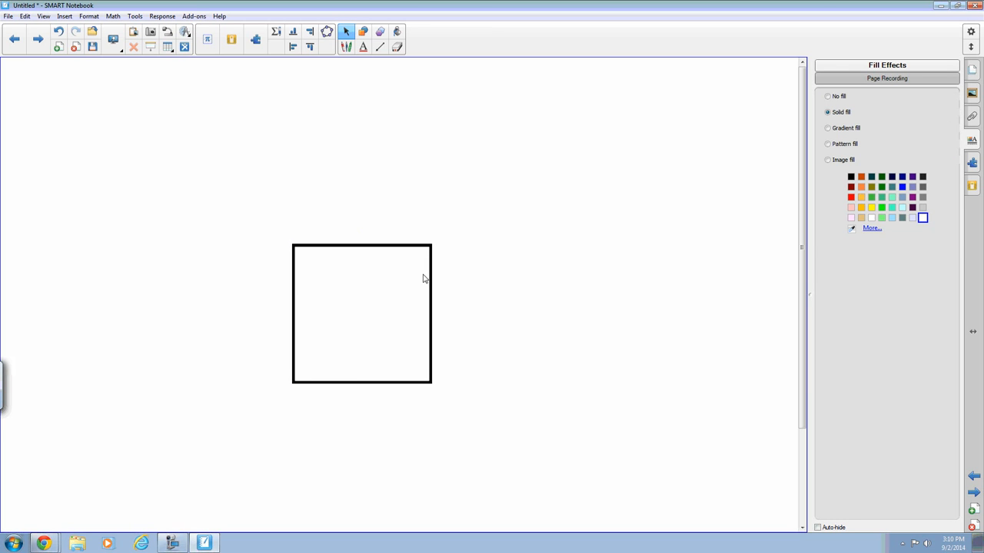
{"action": "mouse_move", "coordinate": [431, 283]}
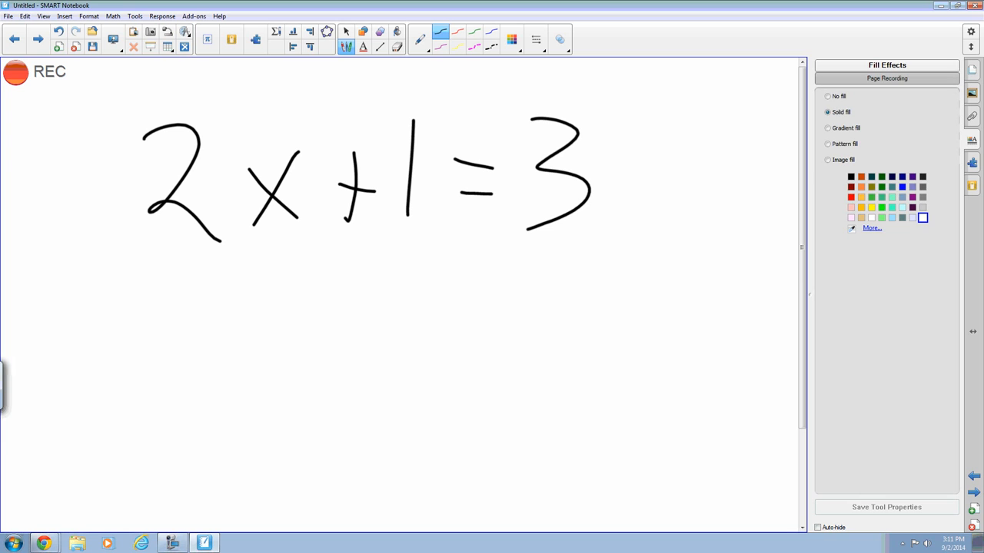
{"action": "mouse_move", "coordinate": [141, 139]}
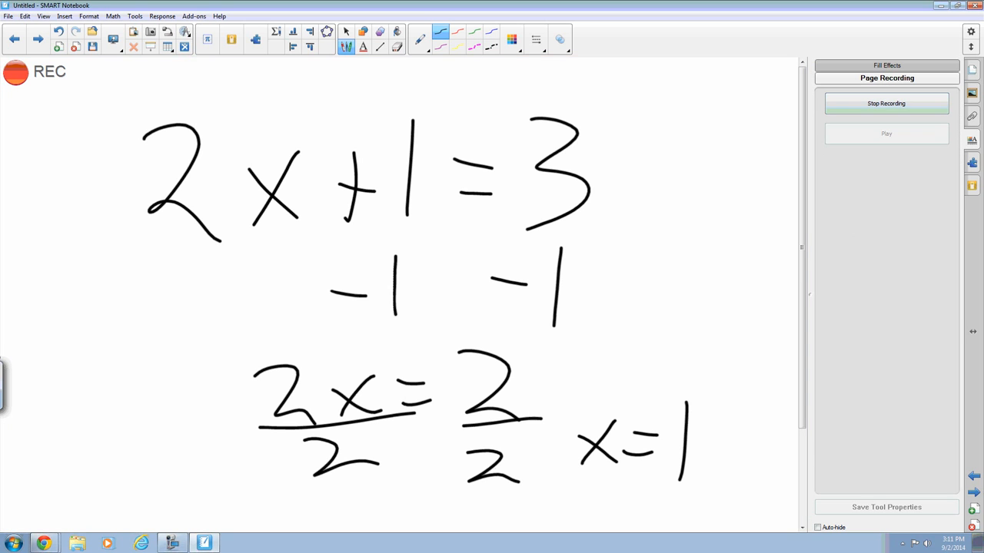
Step: Stop the page recording and play it back, redrawing 2x+1=3
{"action": "left_click", "coordinate": [885, 104]}
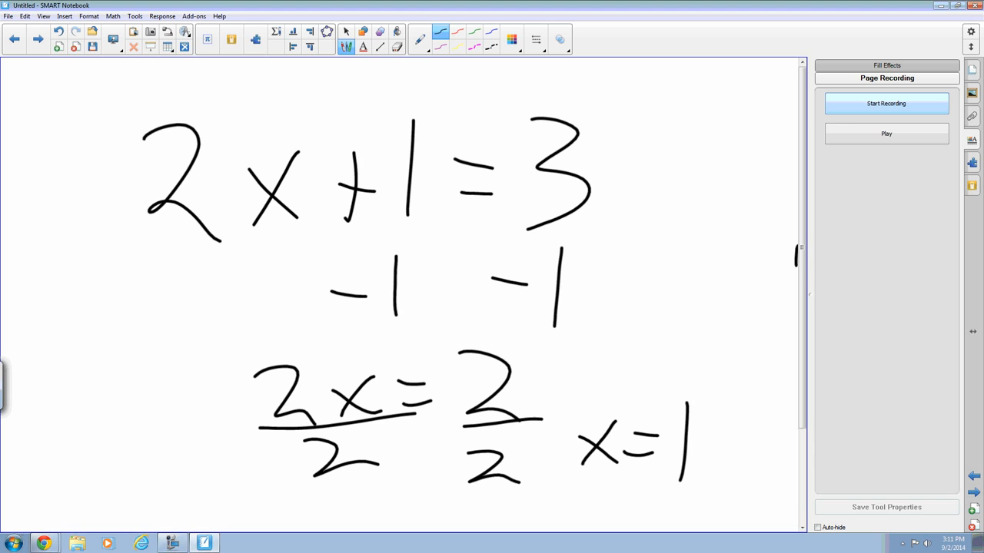
{"action": "left_click", "coordinate": [344, 31]}
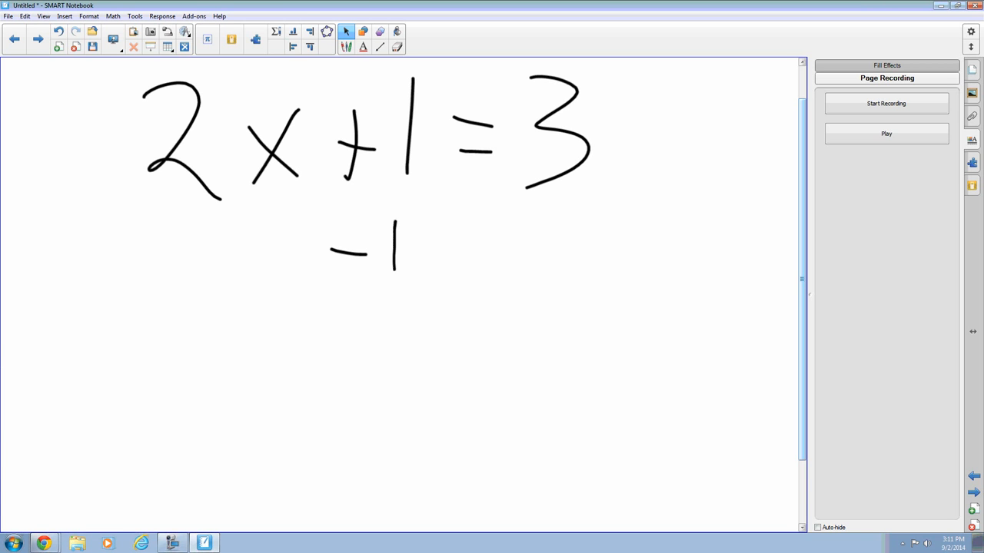
{"action": "left_click_drag", "start_coordinate": [499, 231], "coordinate": [561, 277]}
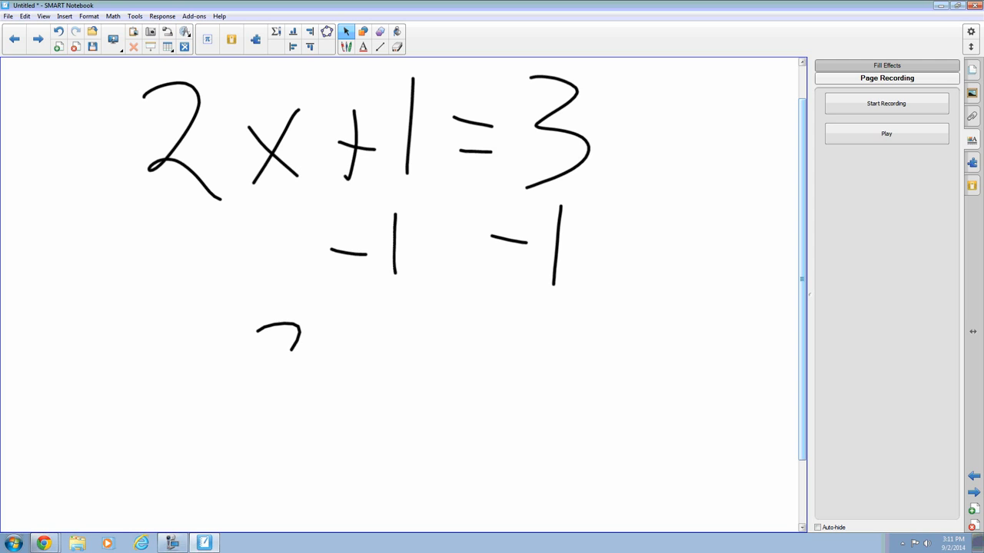